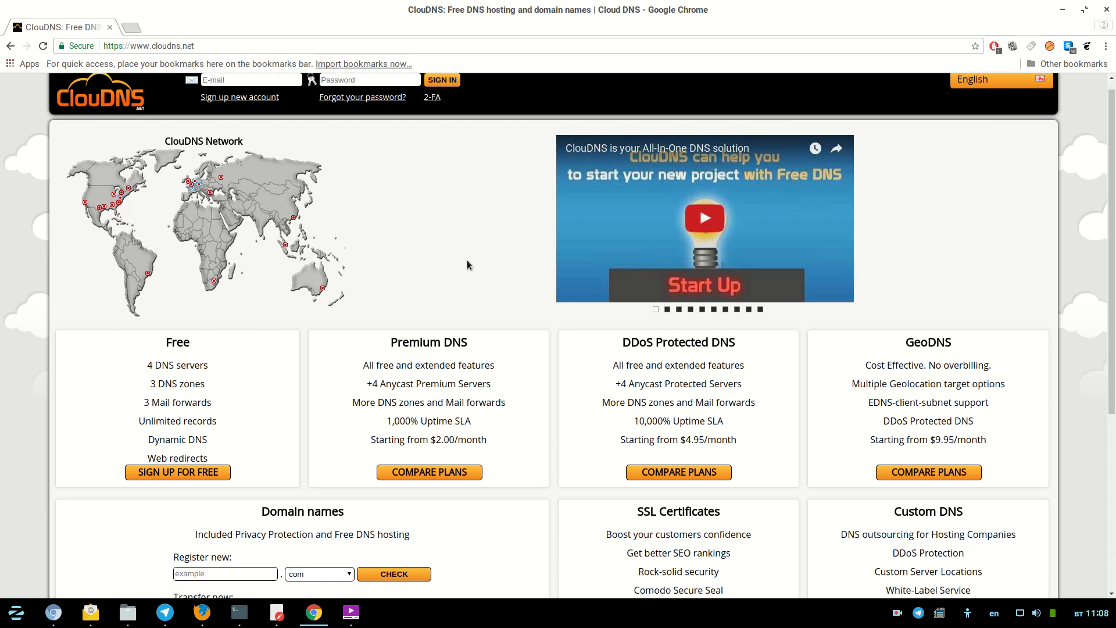
Step: Browse the Premium DNS plan comparison table to see which plans include NAPTR records
scroll("down", 3)
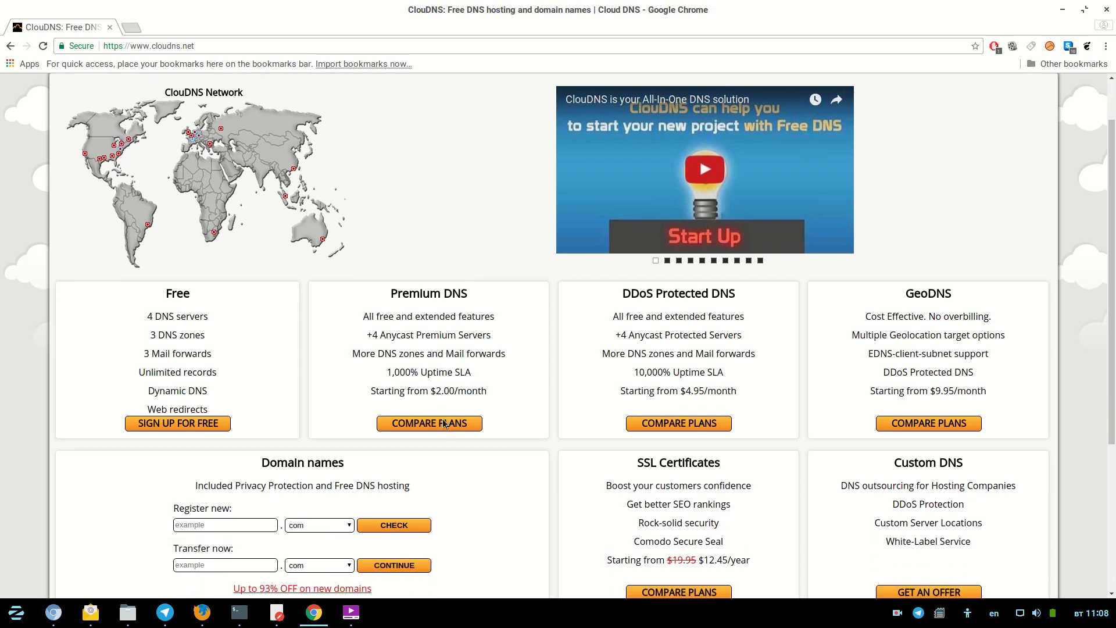
left_click(429, 423)
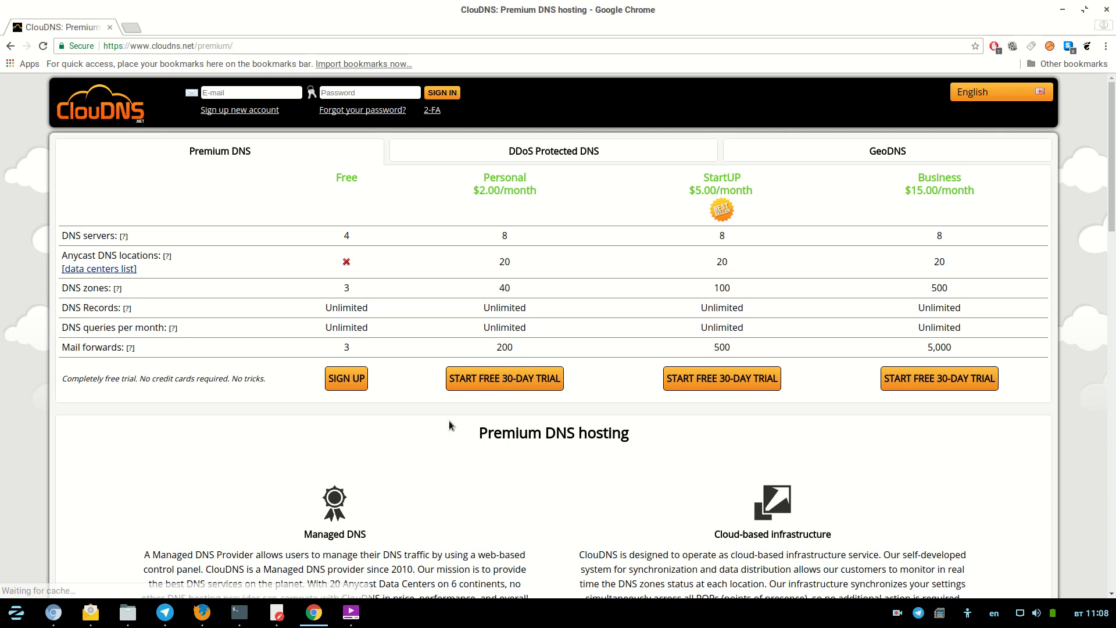
scroll("down", 3)
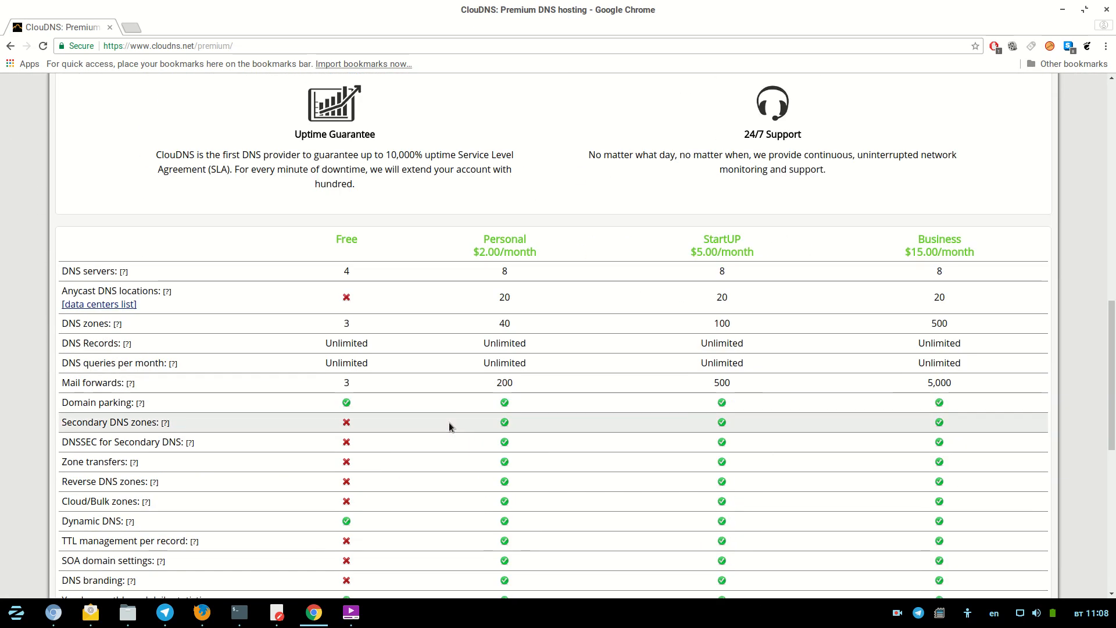
scroll("down", 3)
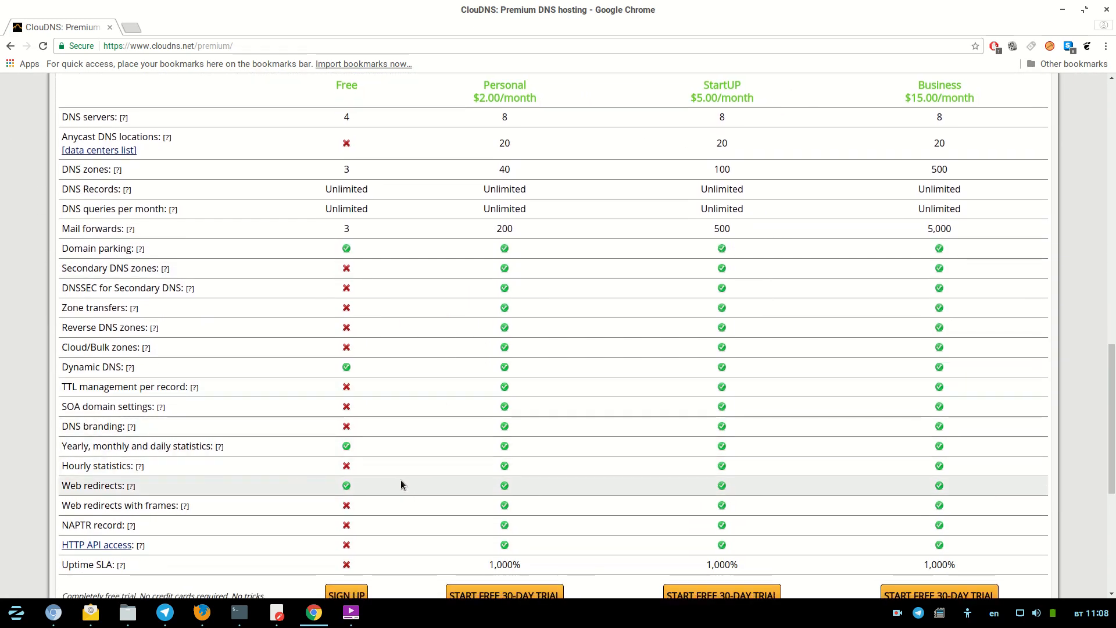
mouse_move(491, 530)
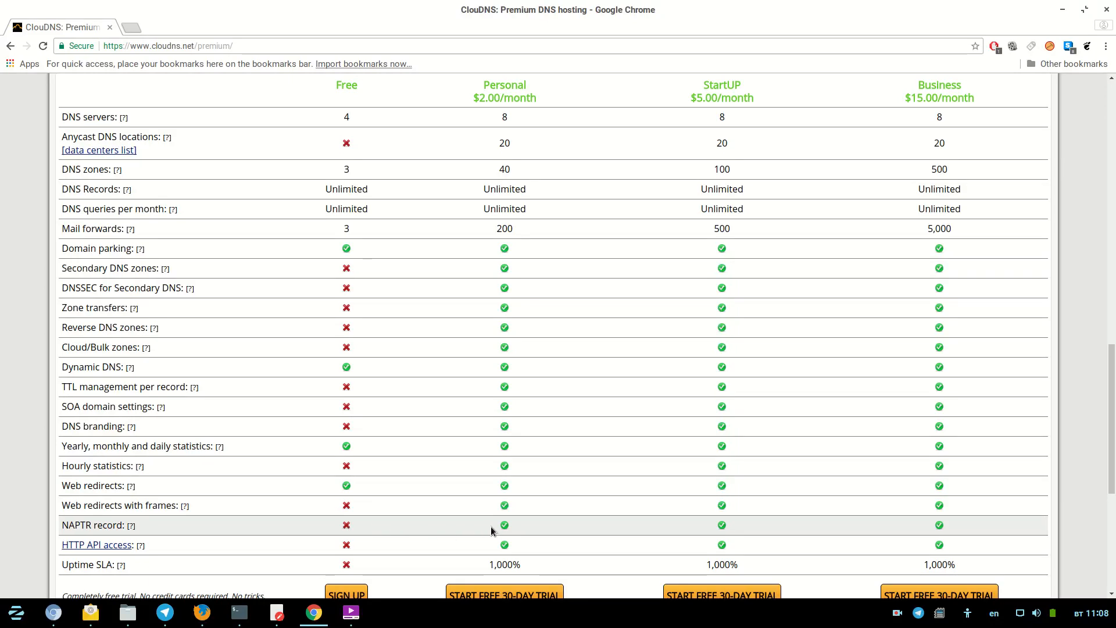
scroll("down", 3)
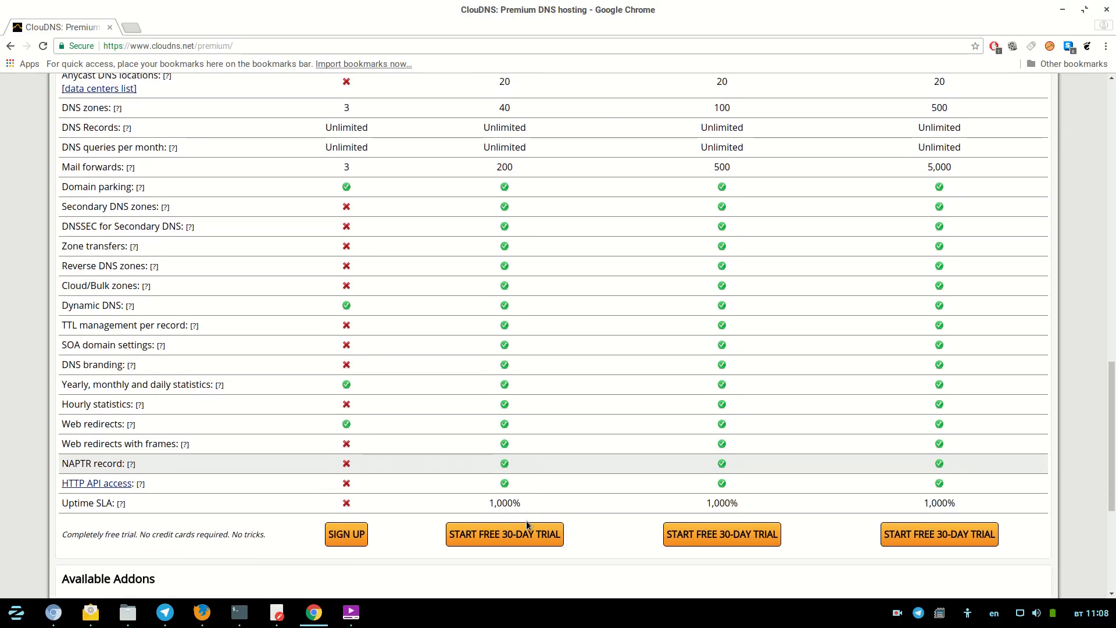
mouse_move(865, 548)
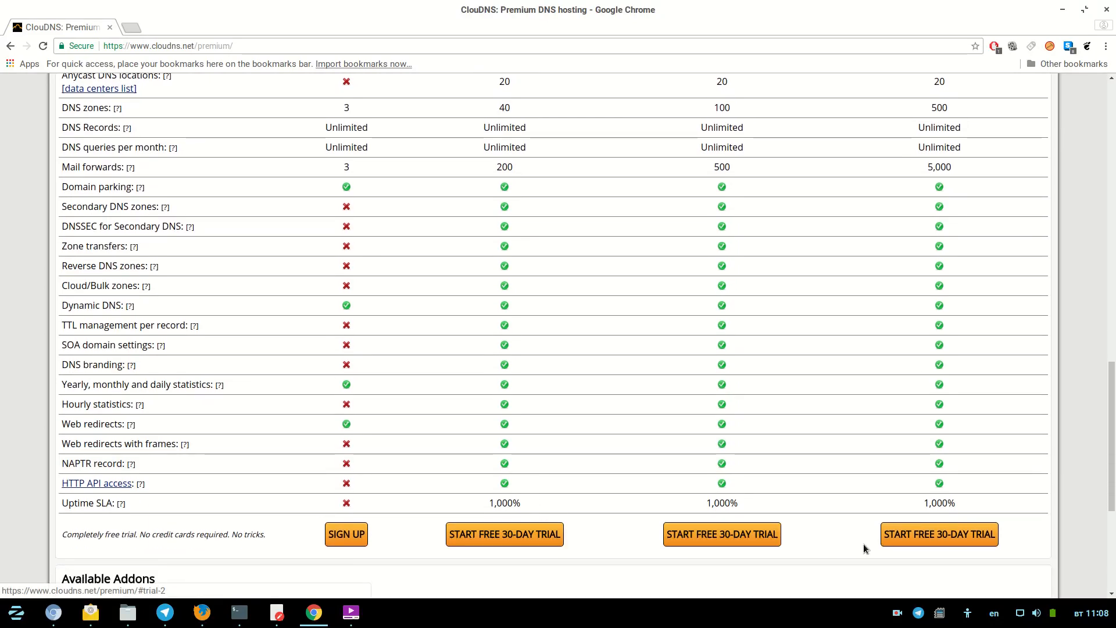
scroll("up", 3)
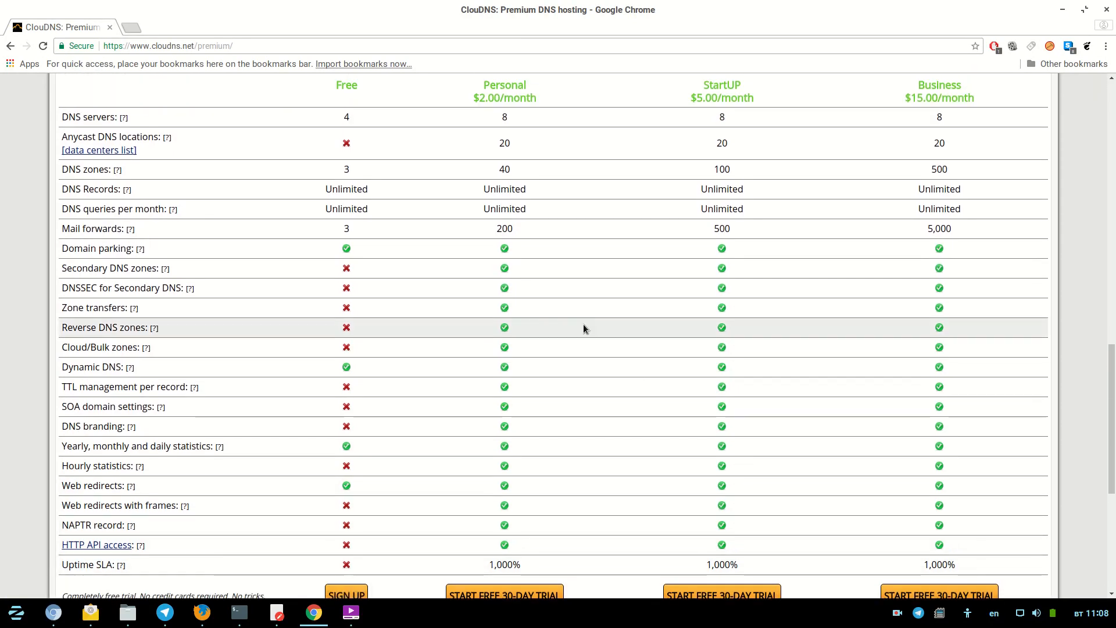
scroll("up", 3)
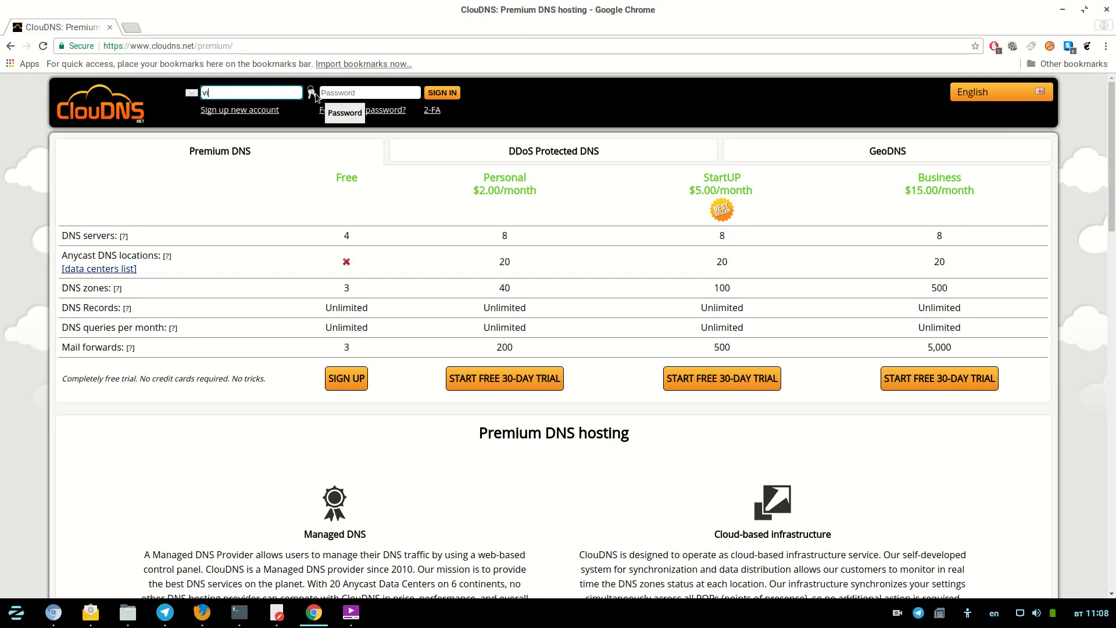
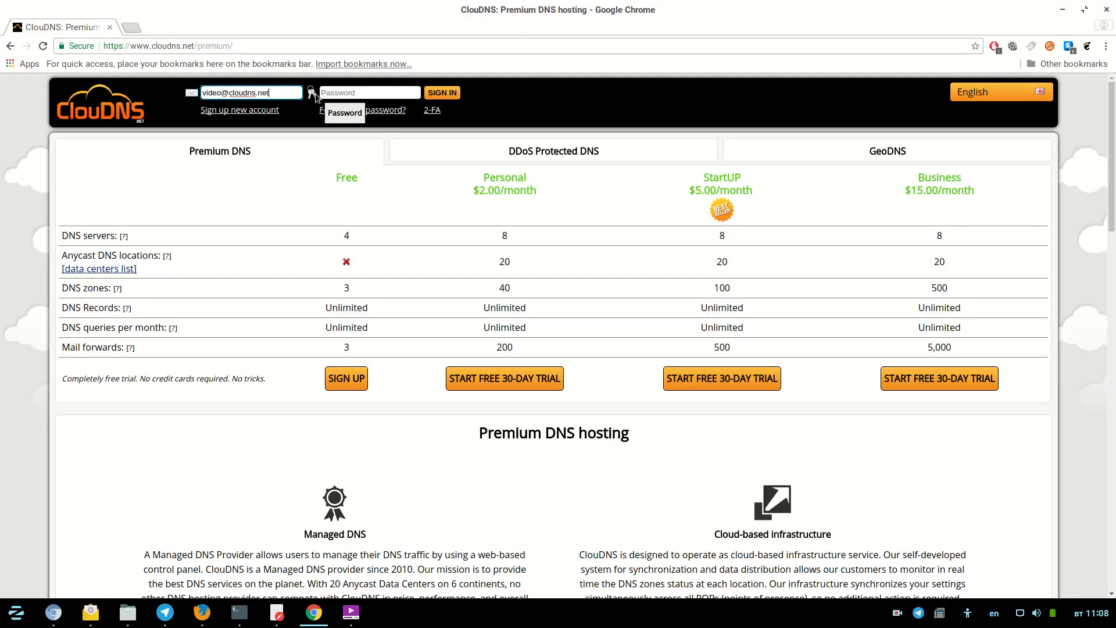
type("password")
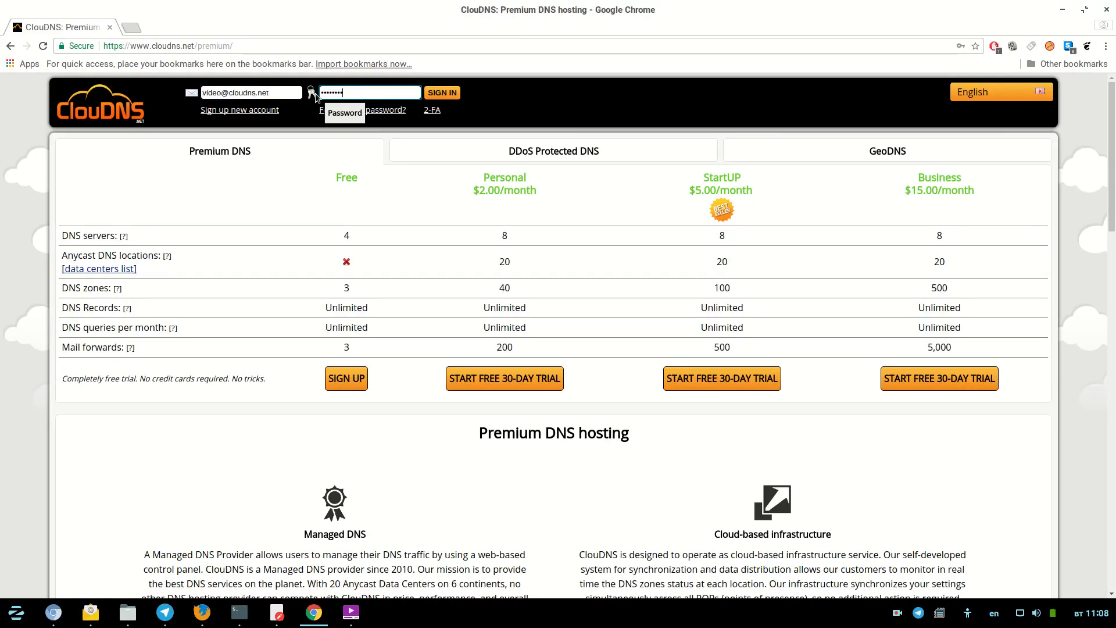
left_click(441, 93)
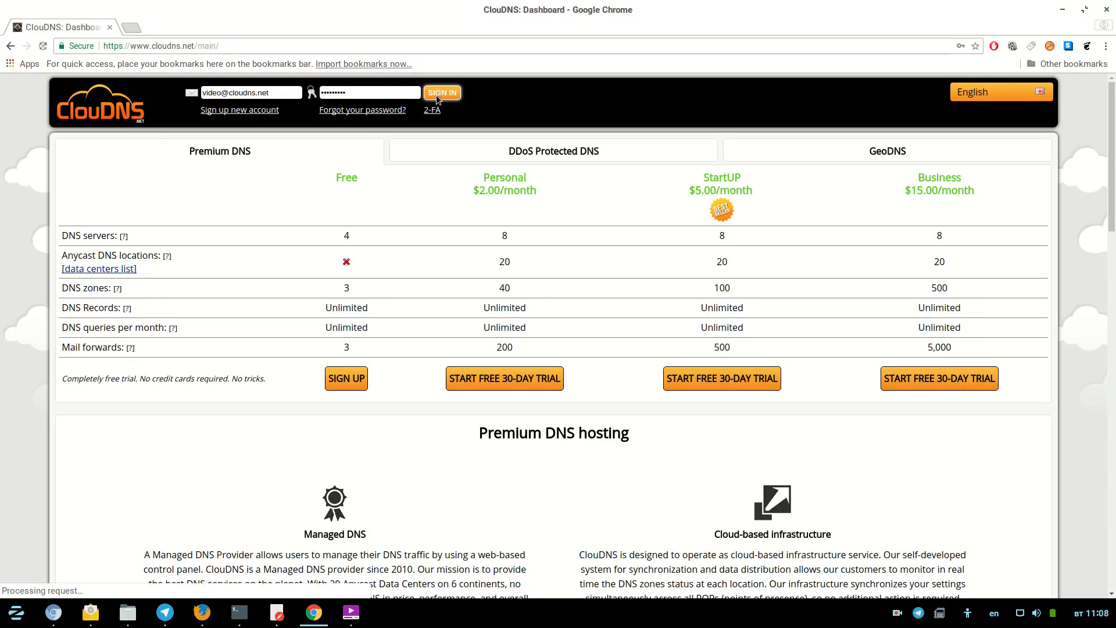
left_click(441, 92)
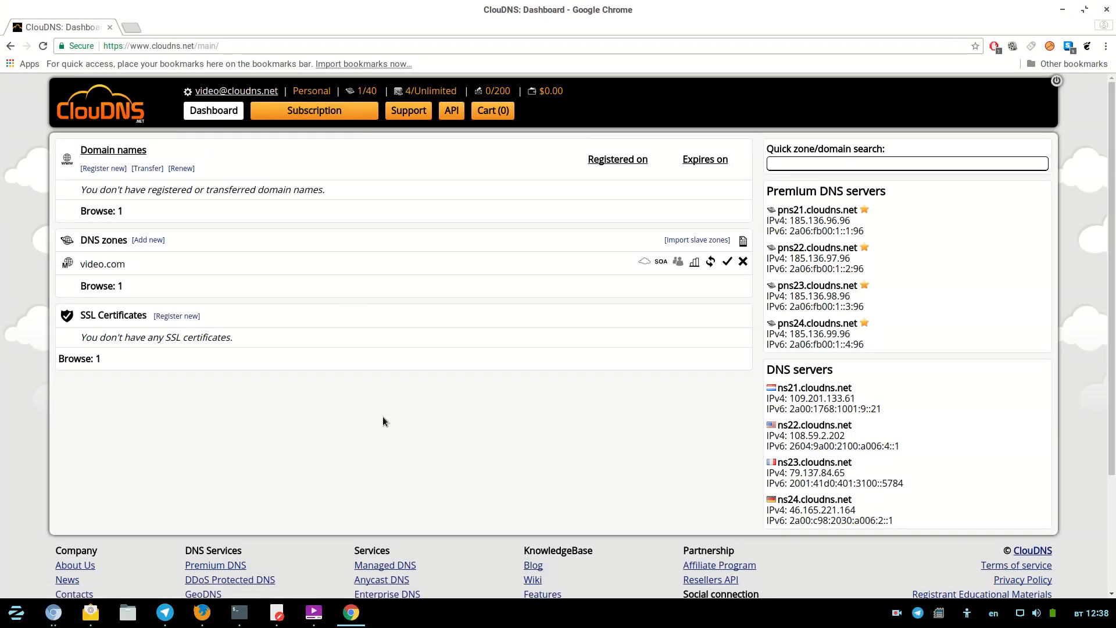
Step: Open the video.com DNS zone from the dashboard to view its records
left_click(102, 263)
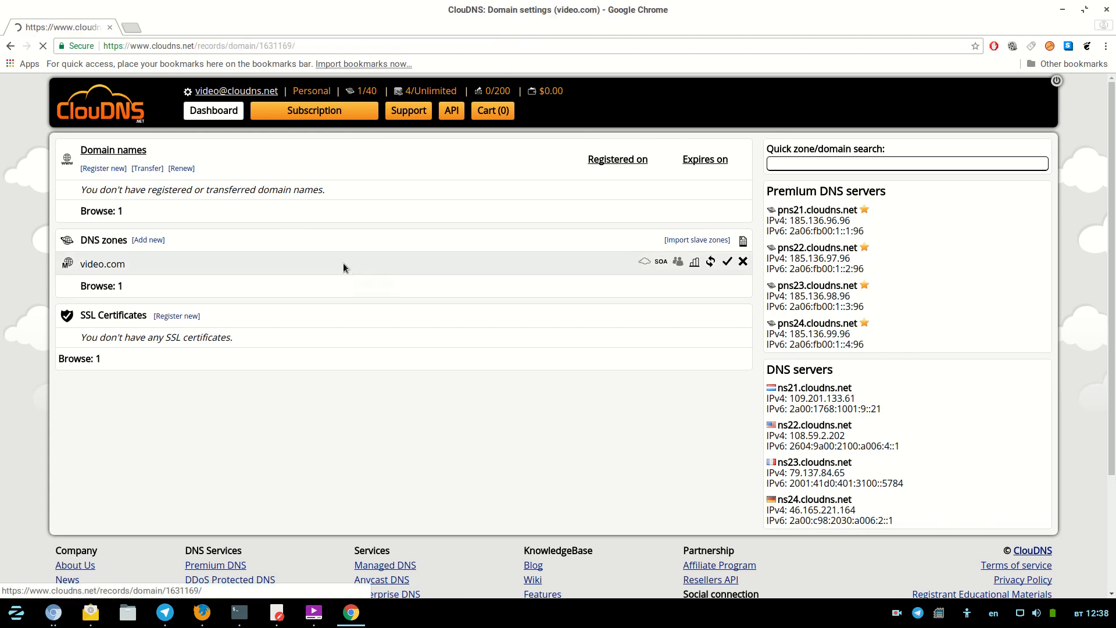
left_click(102, 264)
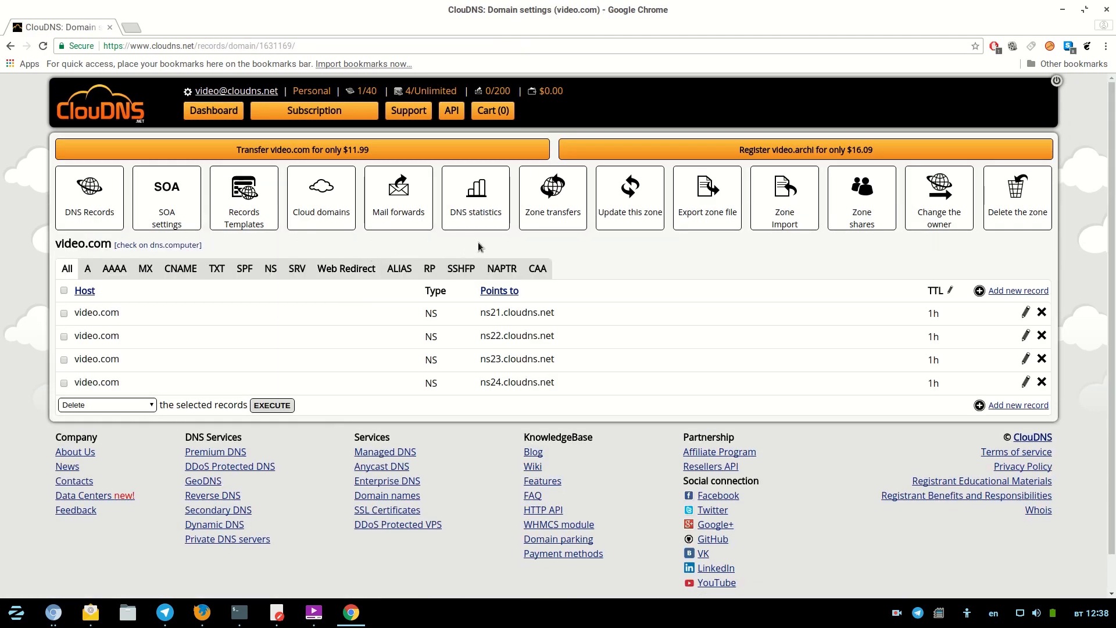
mouse_move(1014, 291)
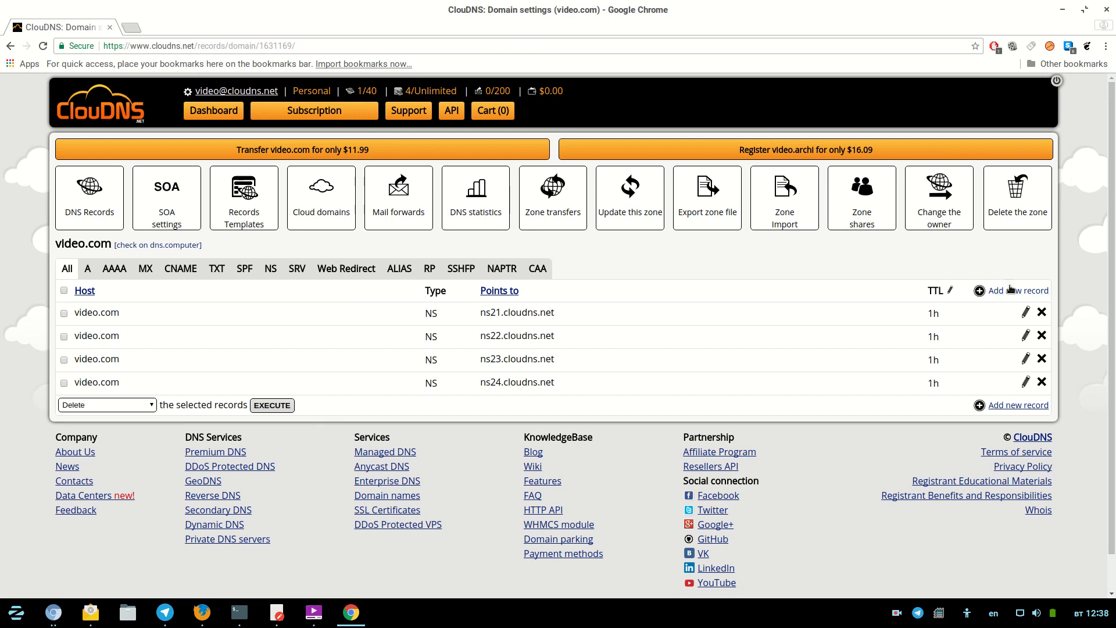
left_click(1017, 291)
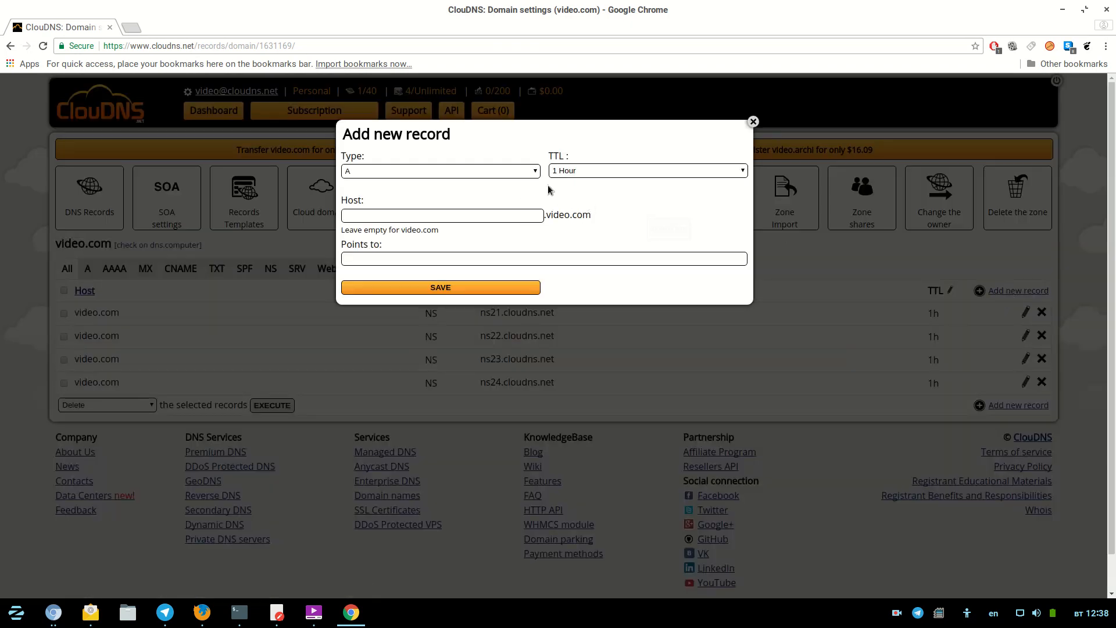
left_click(440, 171)
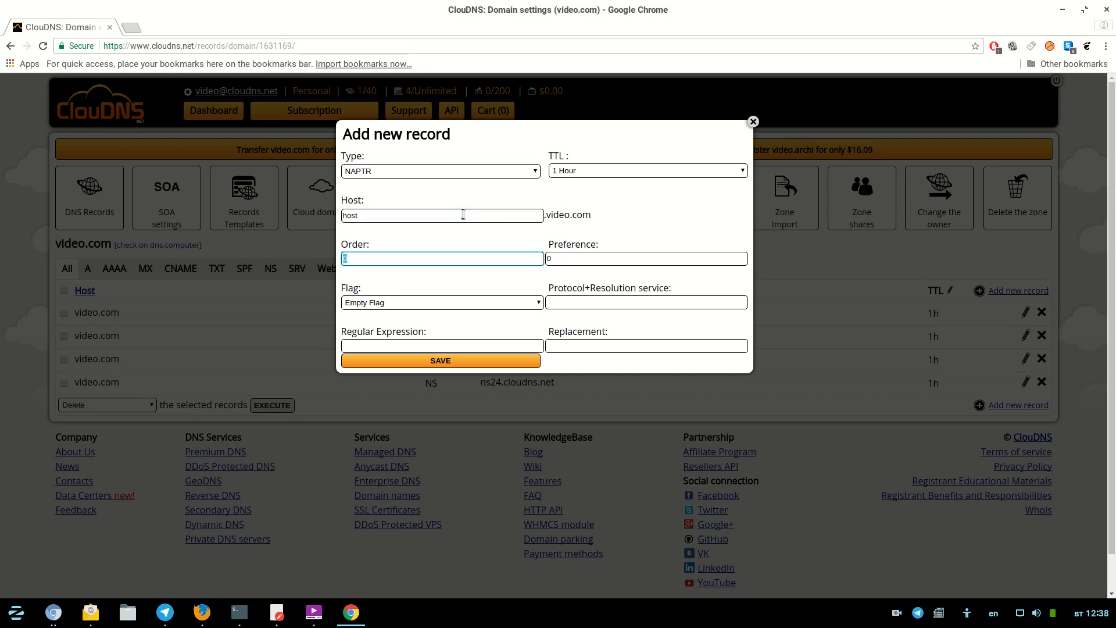
type("200")
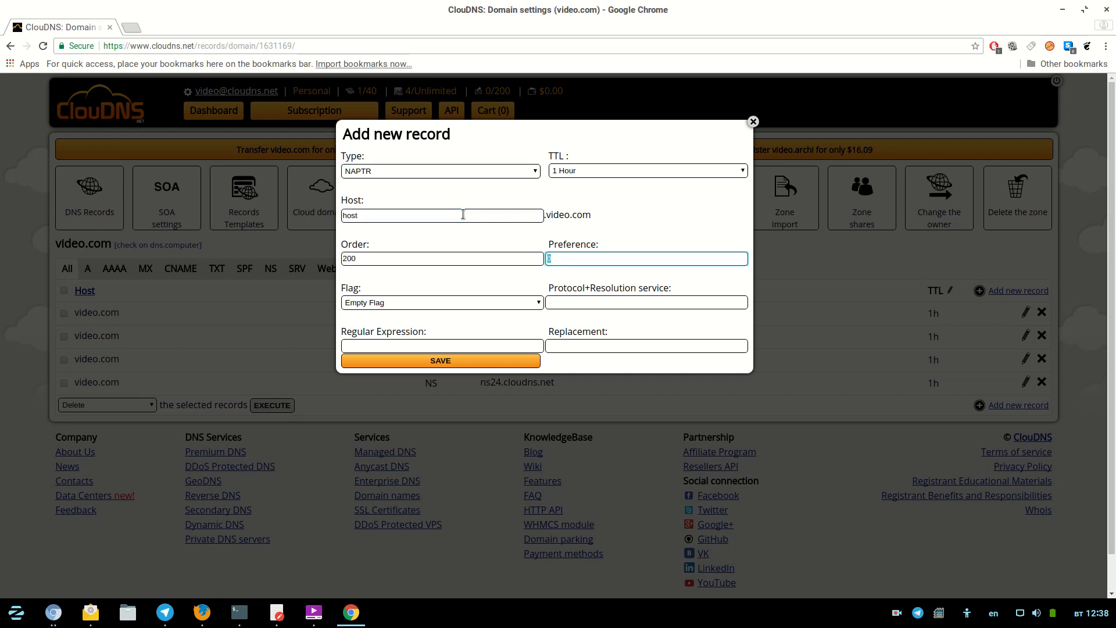
type("100")
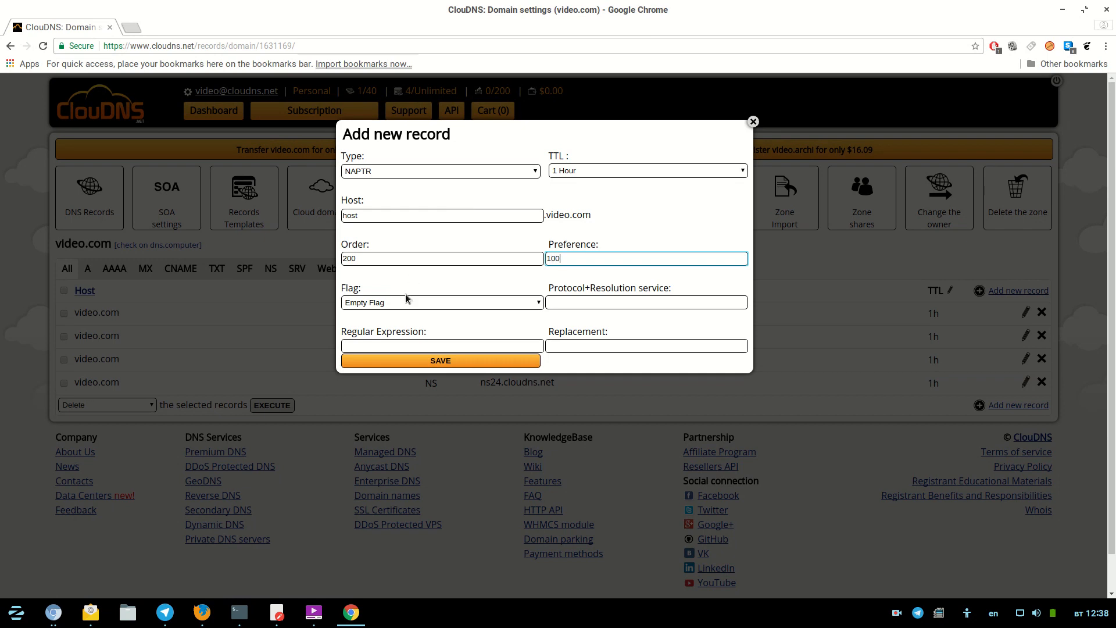
left_click(441, 302)
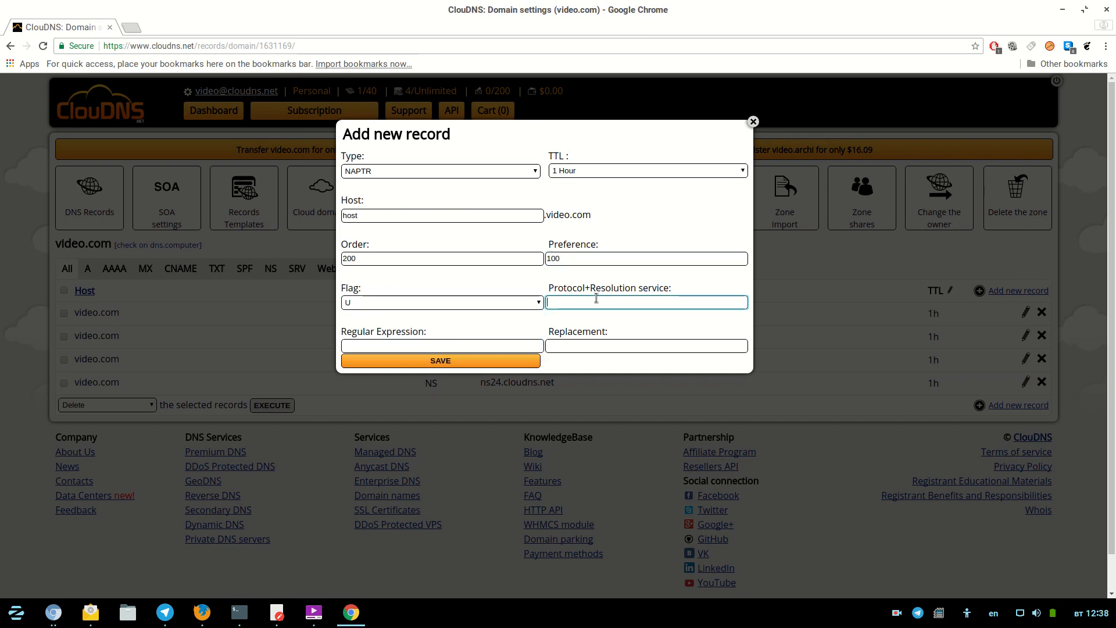
type("U2+tcp")
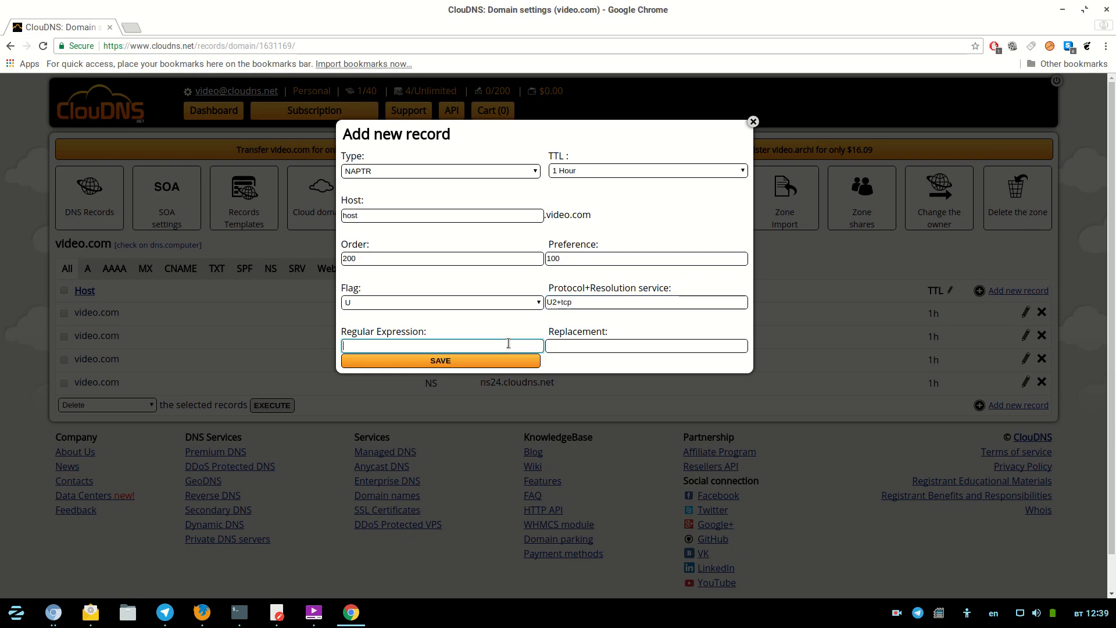
type("!.*!https://example.com/example.csv!")
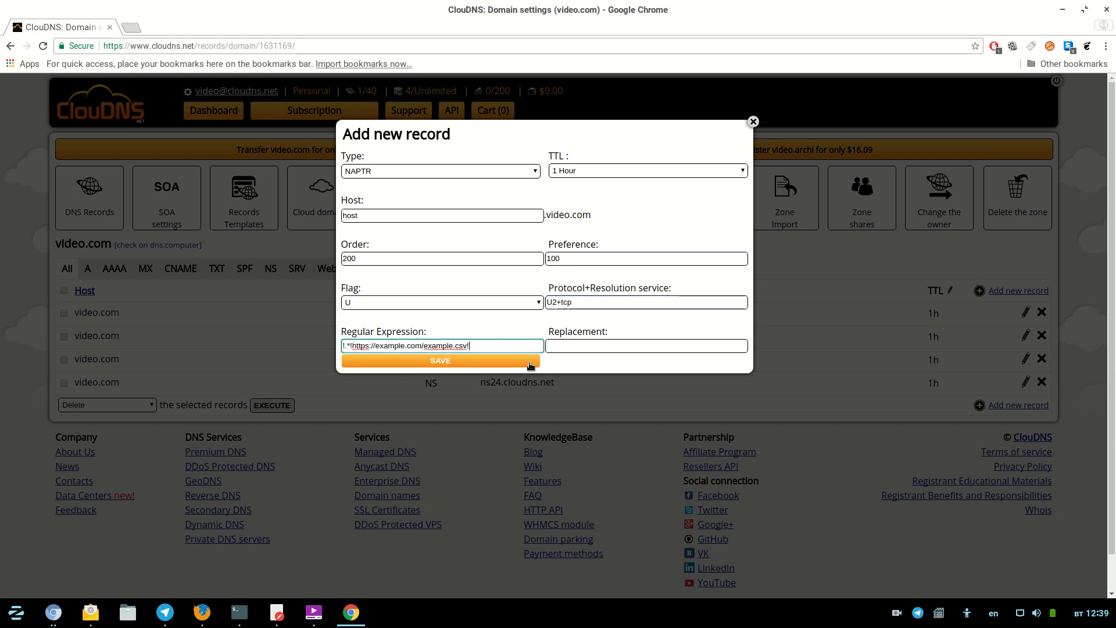
left_click(441, 360)
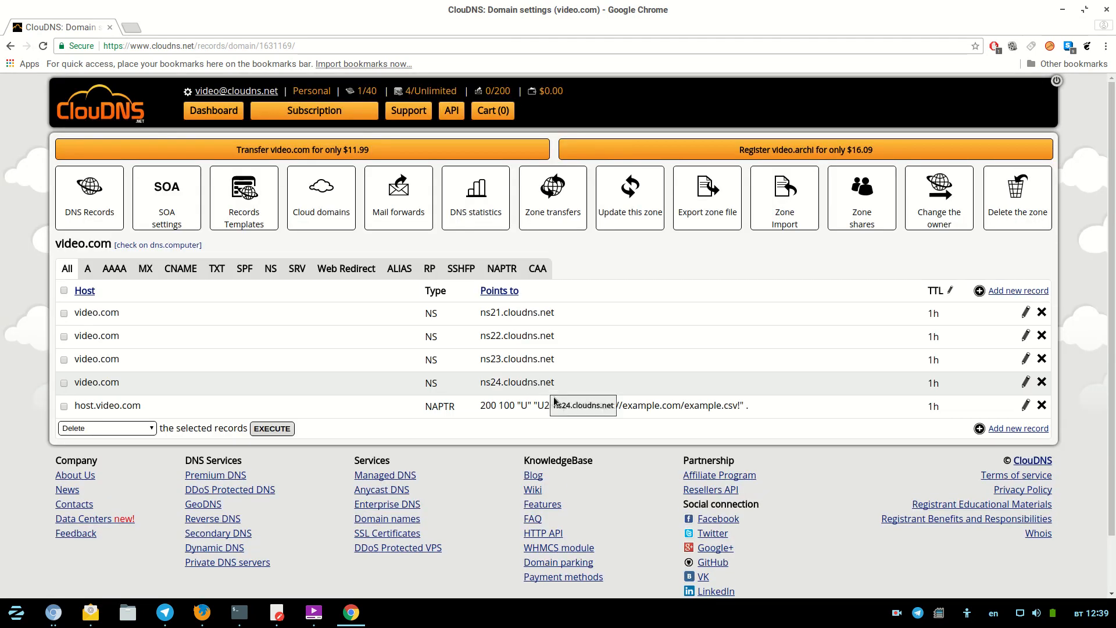
mouse_move(593, 431)
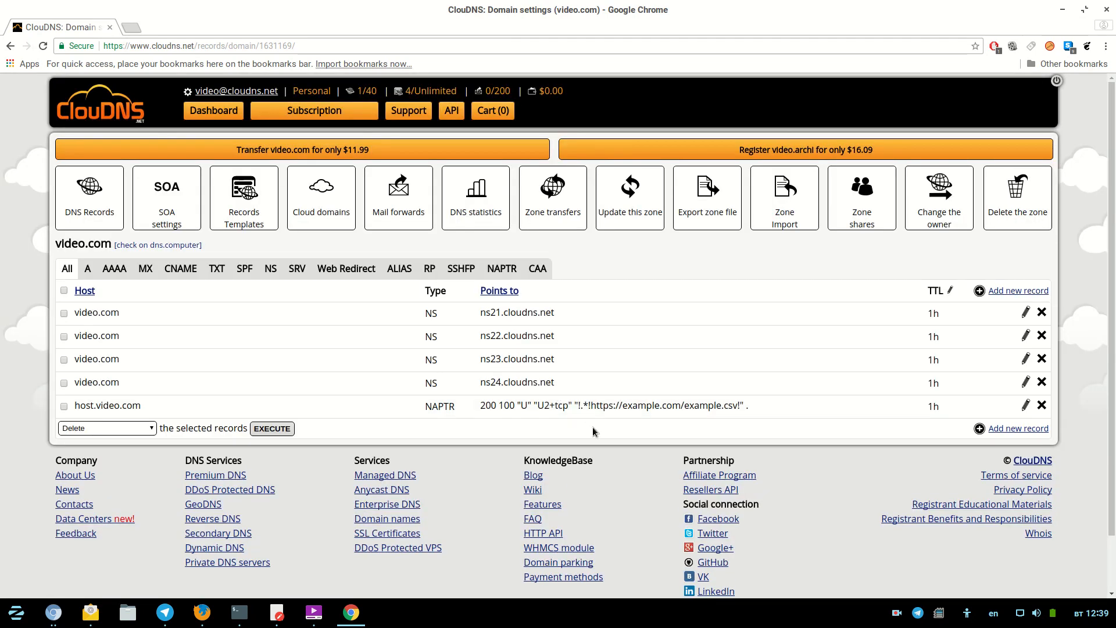